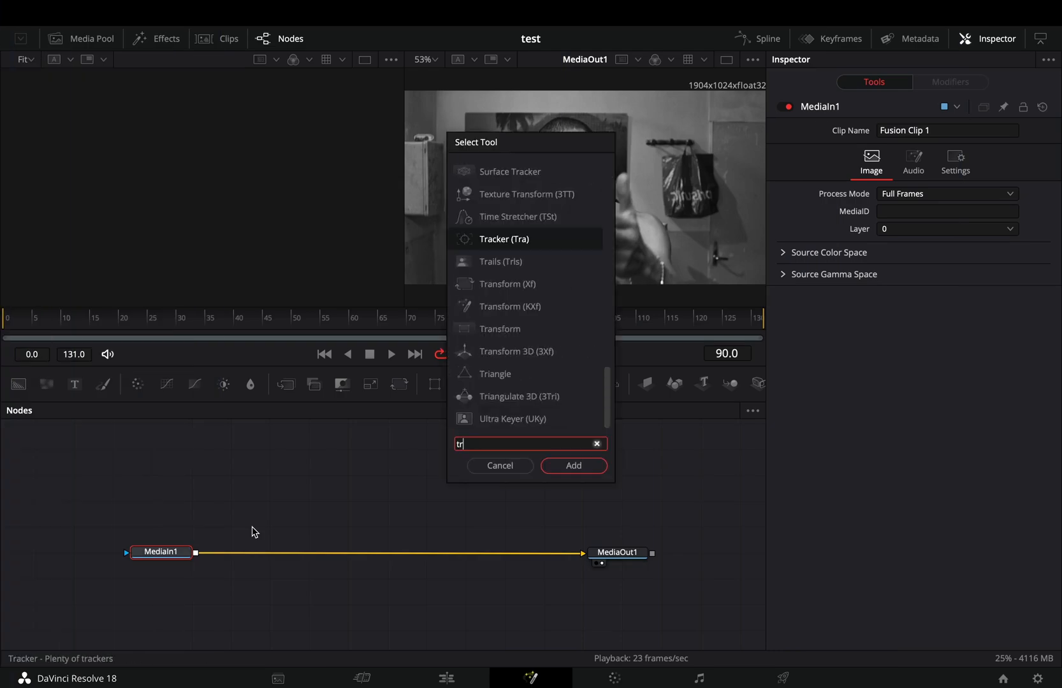
Step: Insert a Tracker between MediaIn1 and MediaOut1 and track the bridge of the nose
click(572, 466)
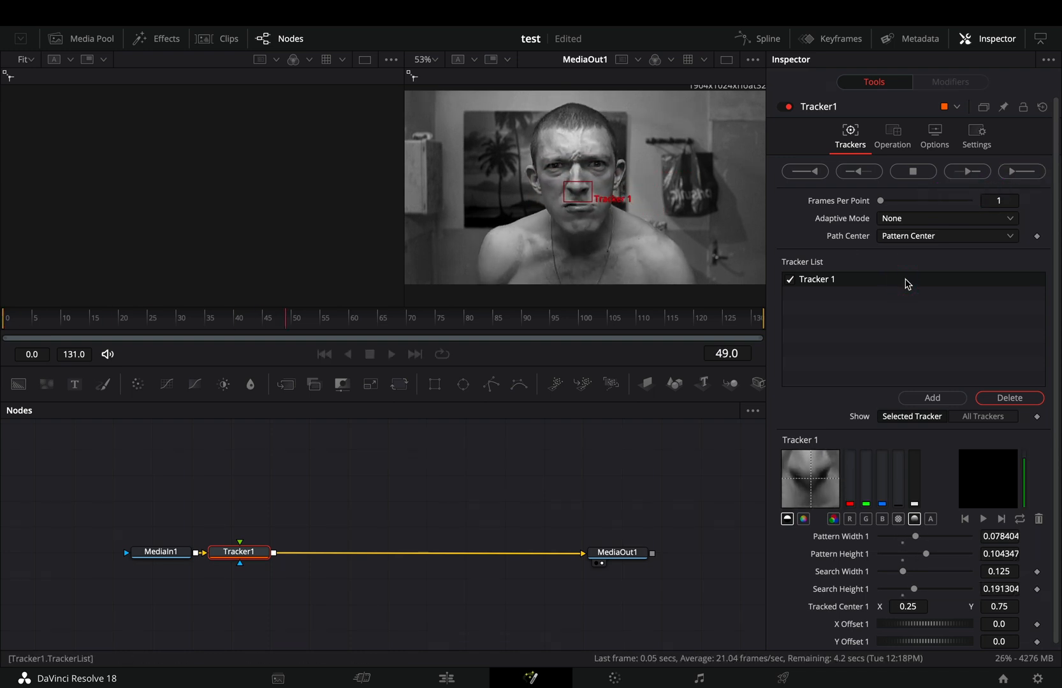
click(967, 171)
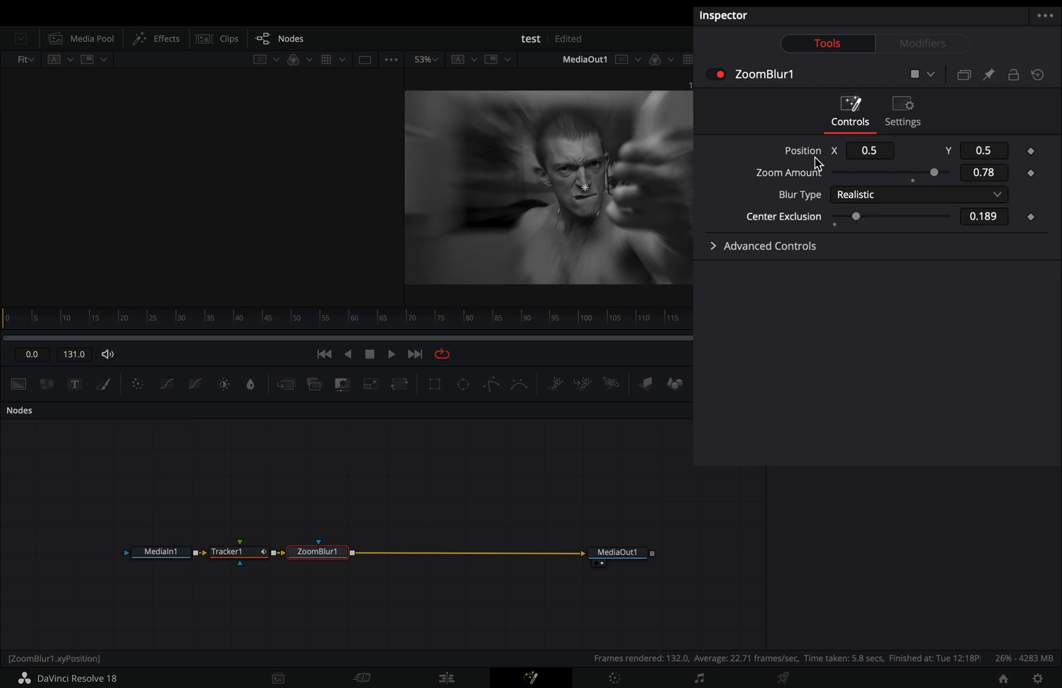
Step: Link the Zoom Blur centre (amount 0.78, exclusion 0.189) to Tracker1's tracked point
right_click(870, 150)
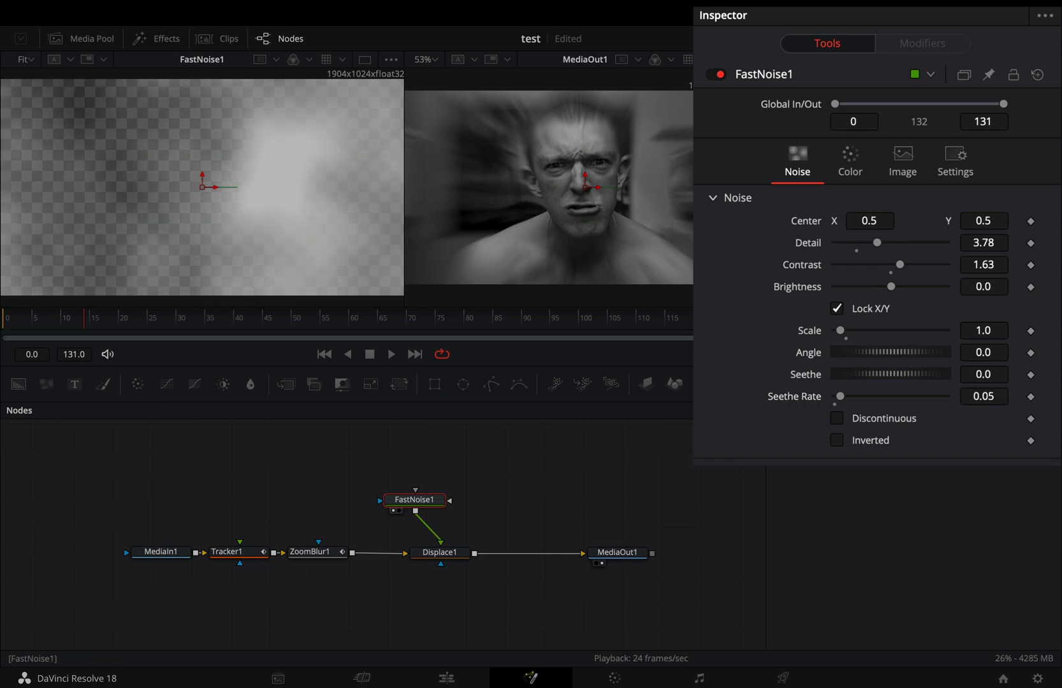
Step: Connect Displace1's centre to Tracker1's position and add an Ellipse mask with 0.1039 soft edge
click(438, 552)
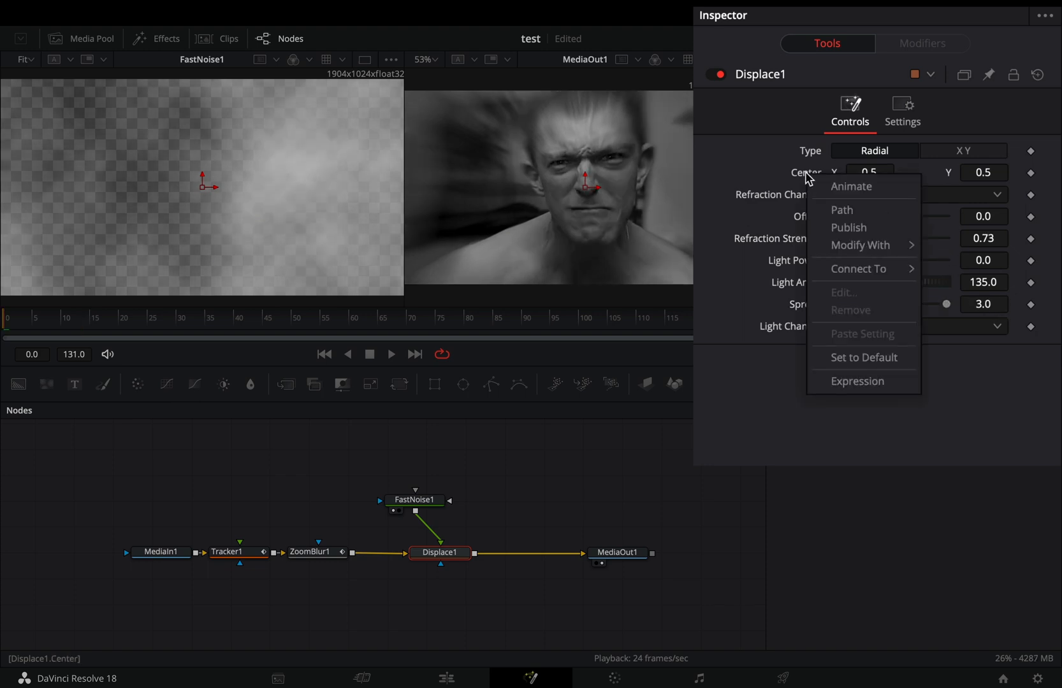
mouse_move(859, 269)
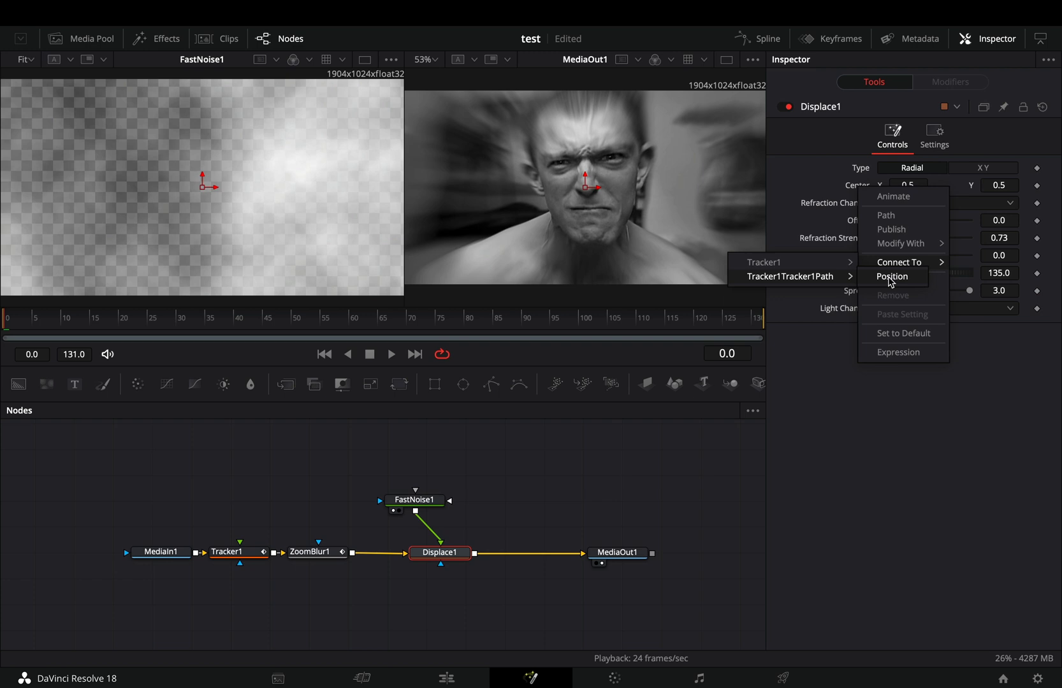
click(892, 277)
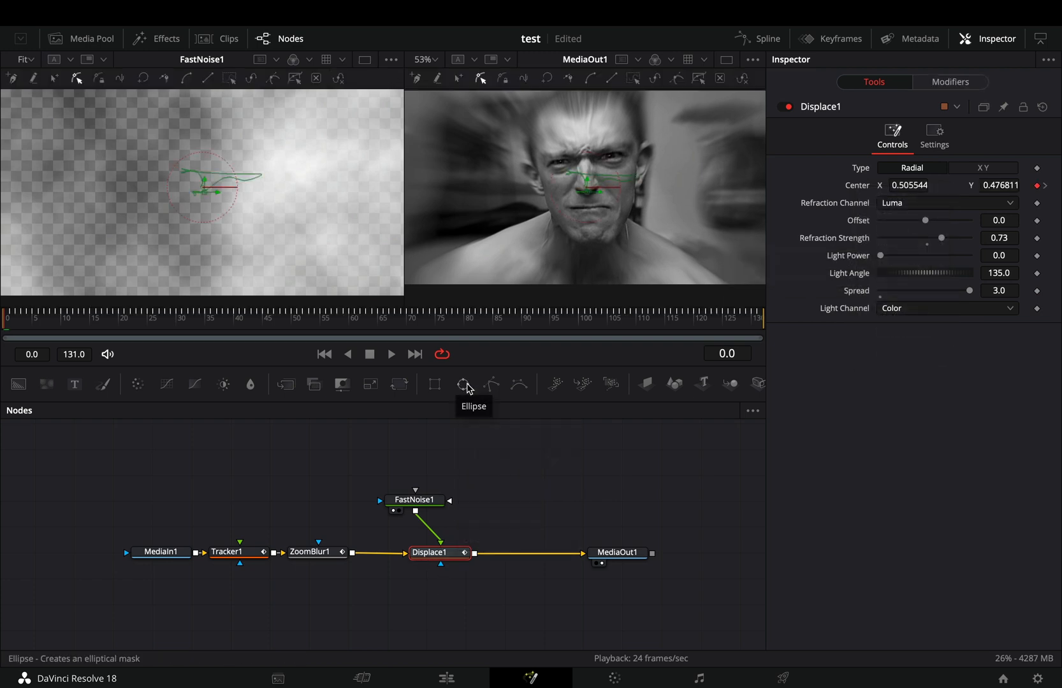
click(465, 384)
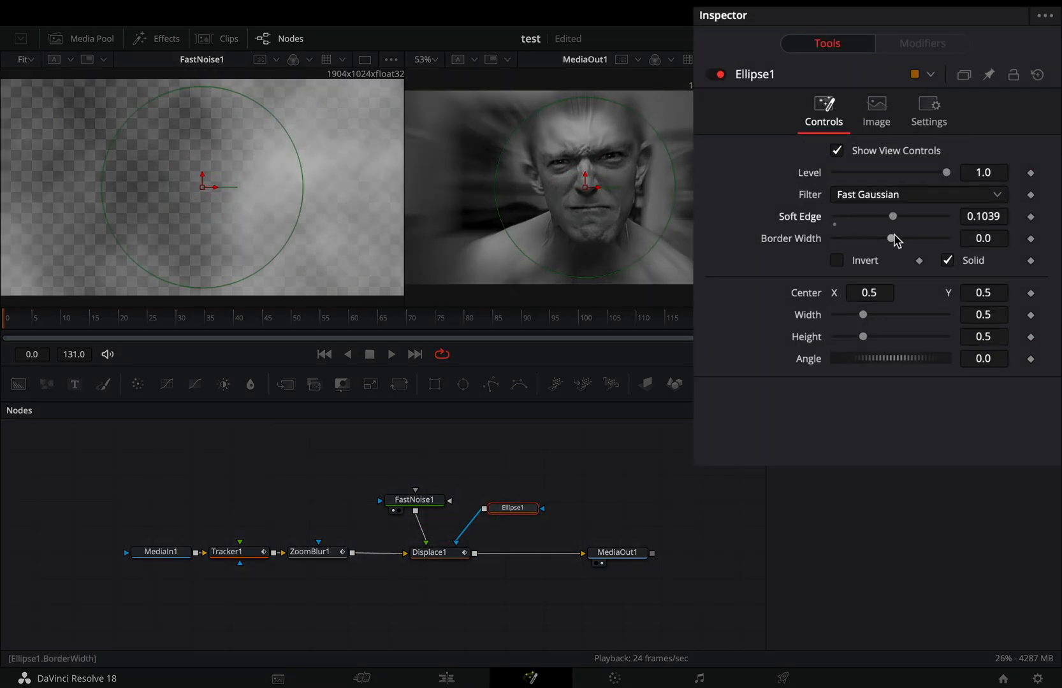